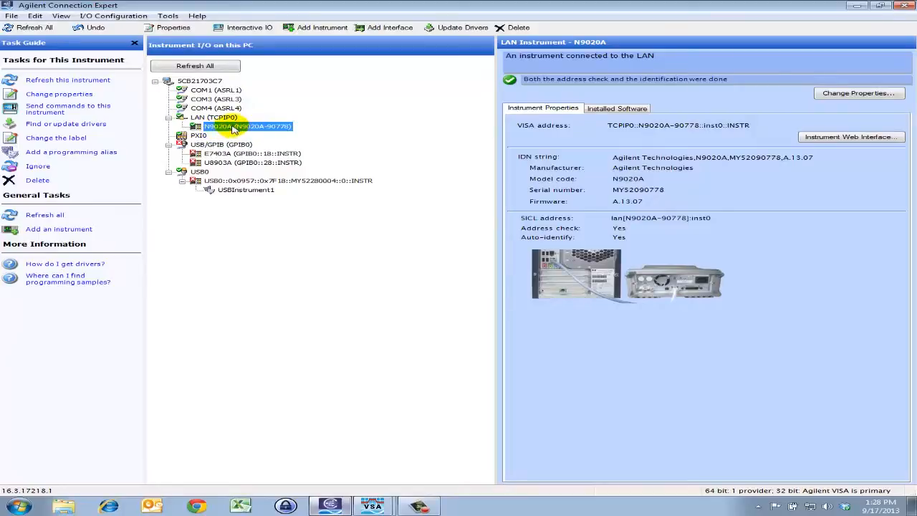
mouse_move(269, 133)
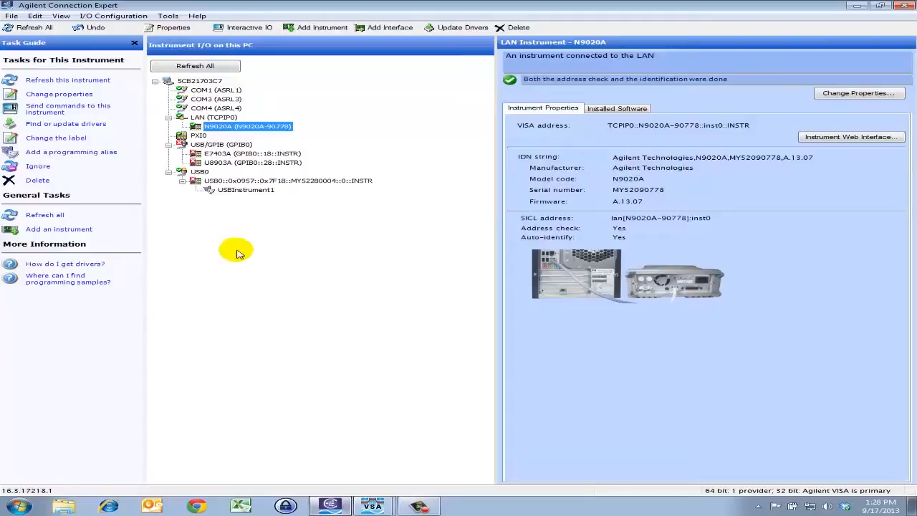
mouse_move(224, 137)
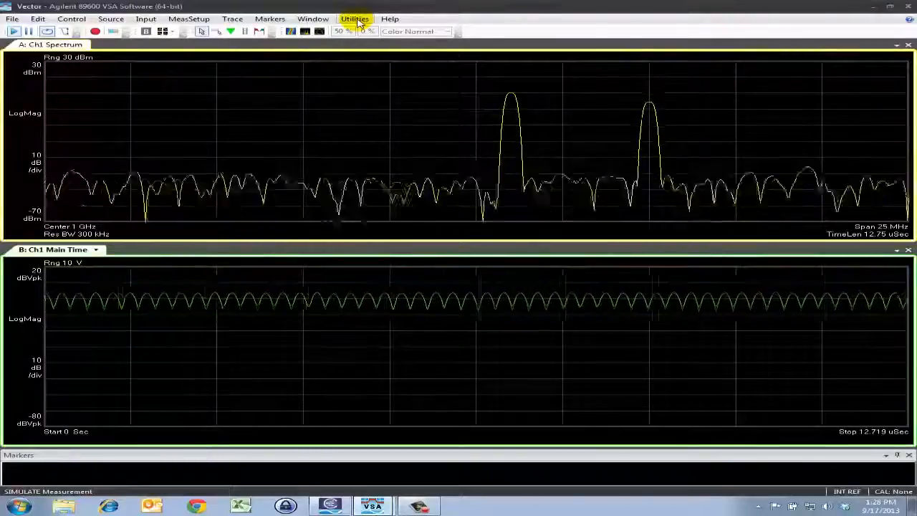
Step: Review Discovered Instruments under Utilities > Hardware (only the MXA on TCPIP0), then return to Connection Expert
click(363, 19)
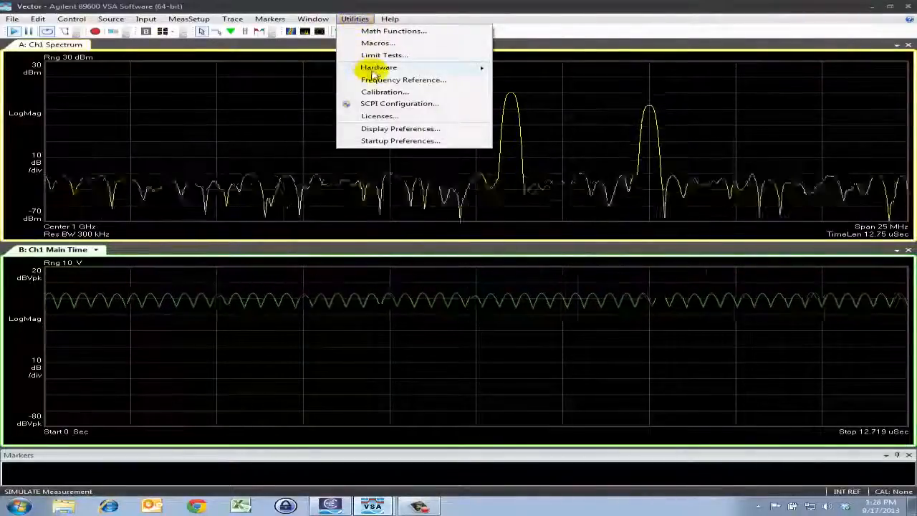
mouse_move(378, 68)
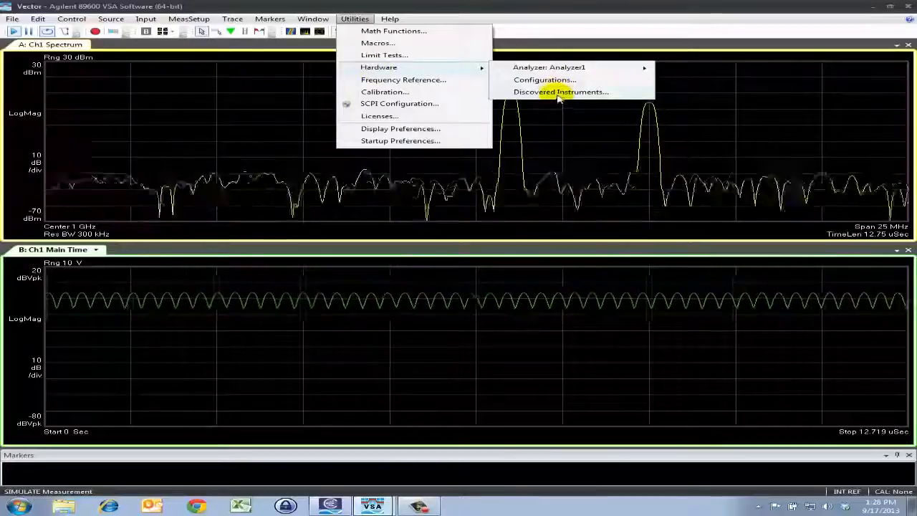
click(561, 92)
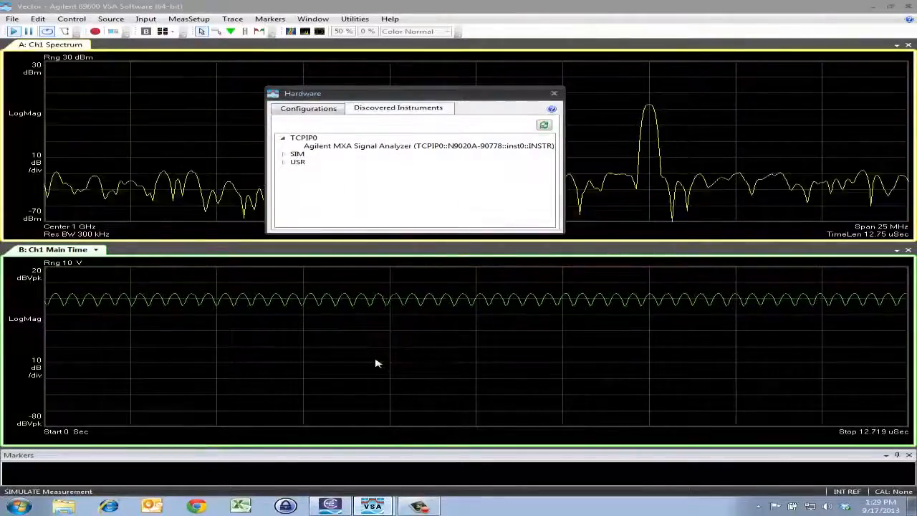
mouse_move(329, 501)
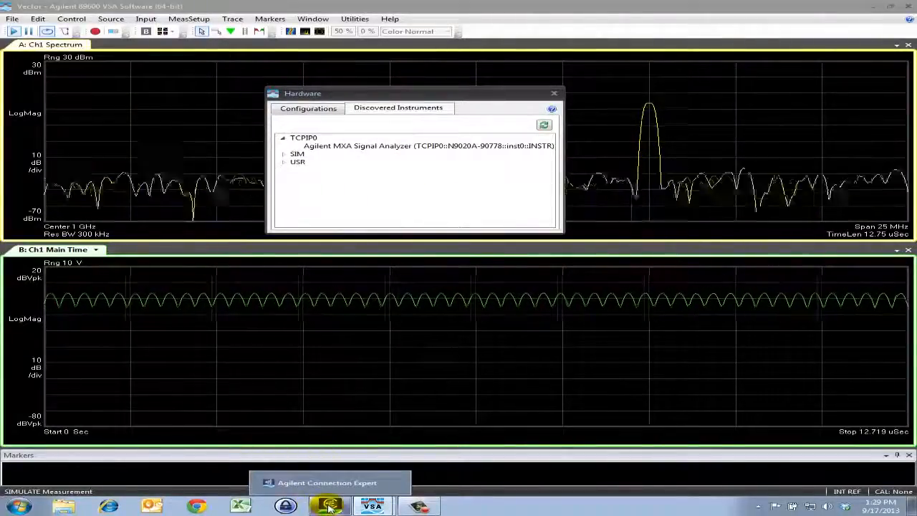
click(329, 504)
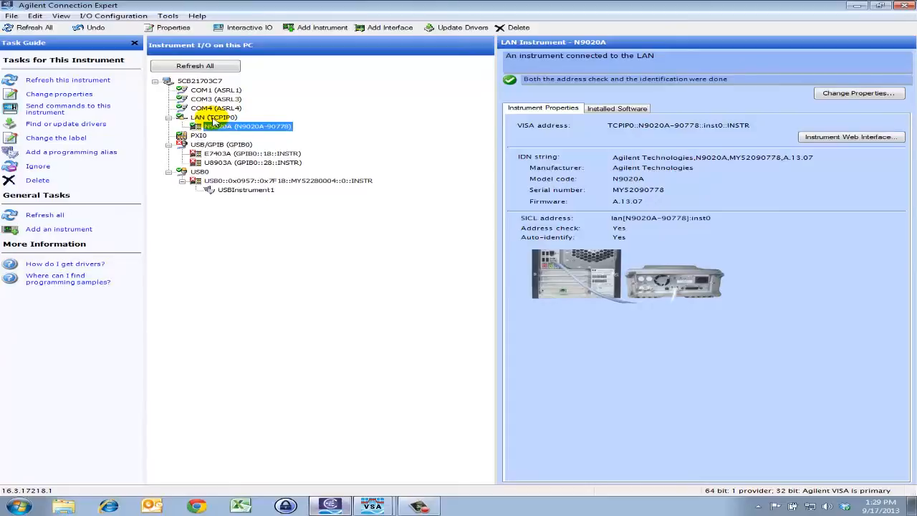
Step: Add a LAN instrument by address, entering IP 156.140.151.104
right_click(214, 118)
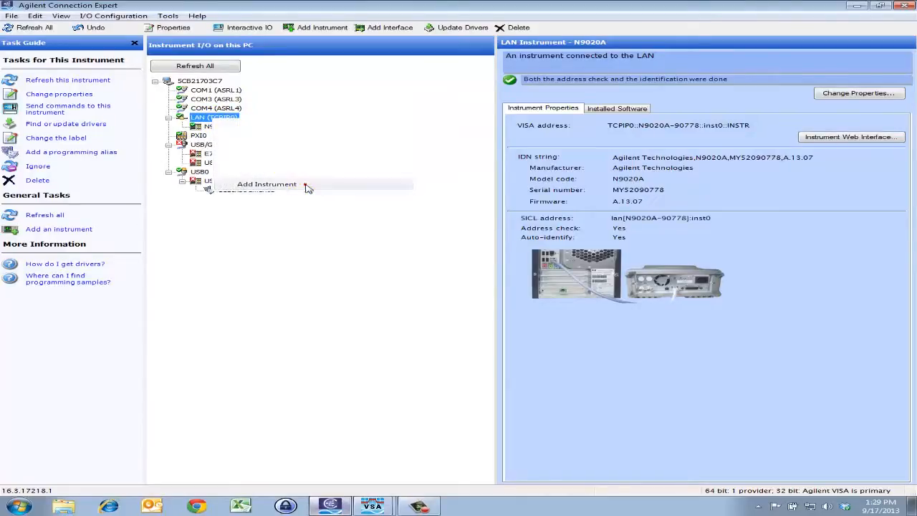
click(266, 183)
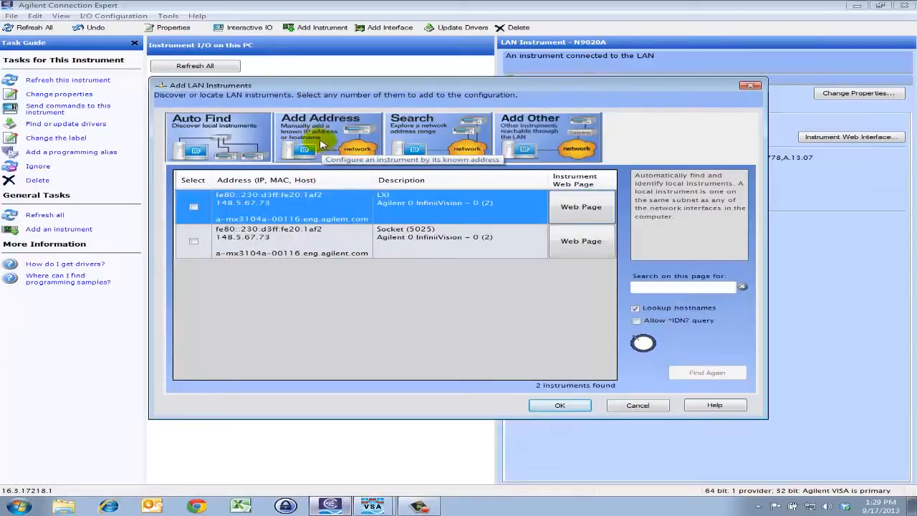
click(328, 136)
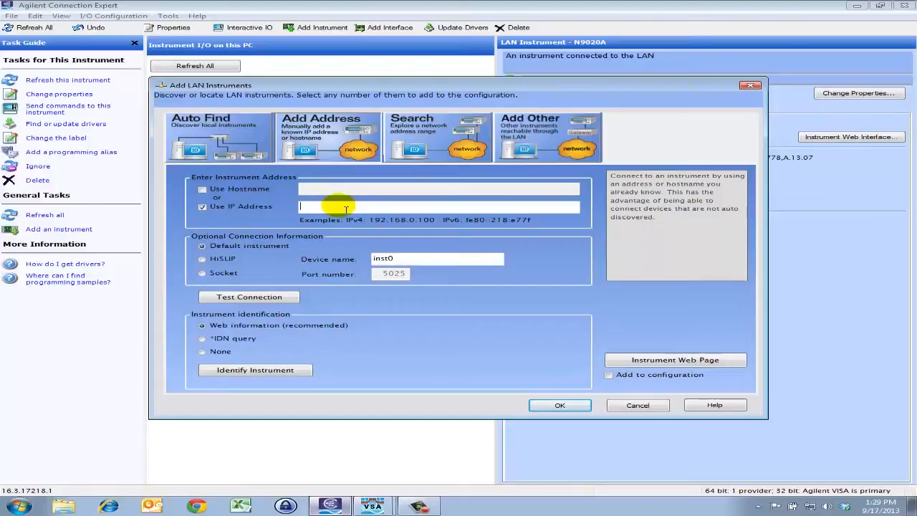
text(156.140.151)
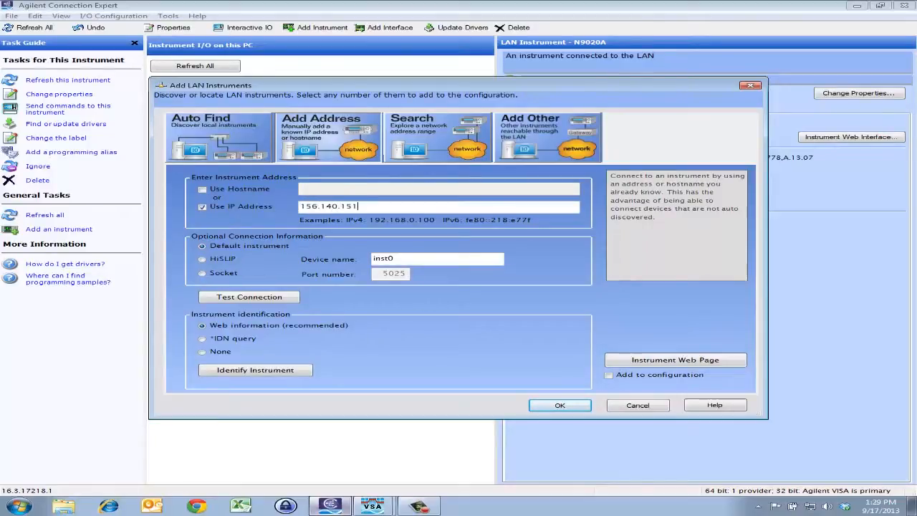
text(.104)
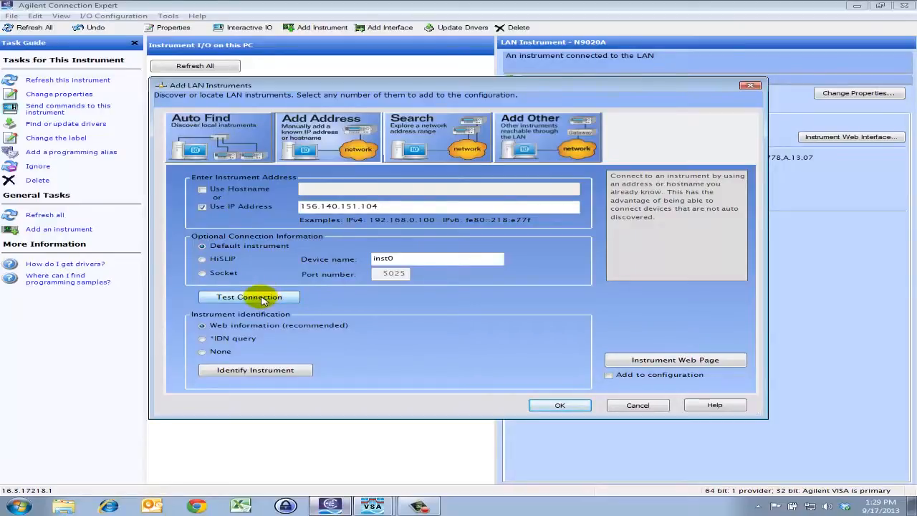
Step: Test the connection, identify the instrument as E4440A, and add it to the configuration
click(249, 297)
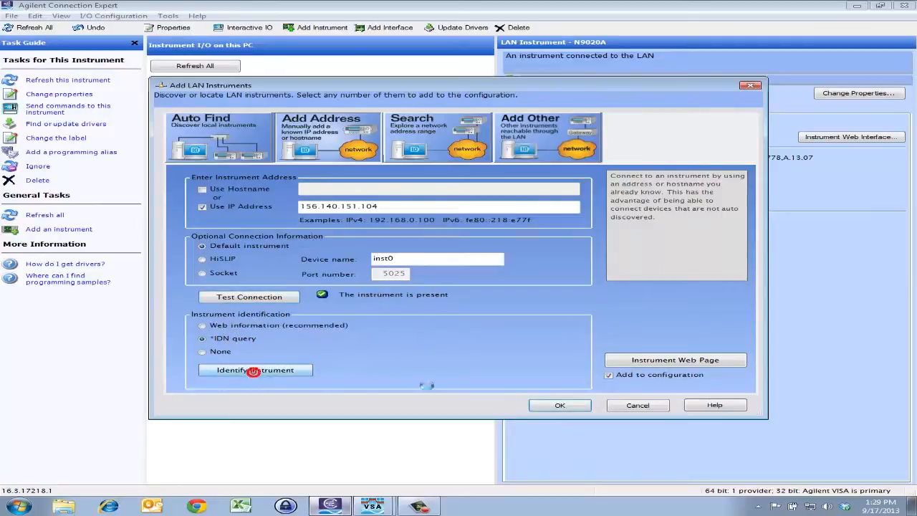
click(255, 369)
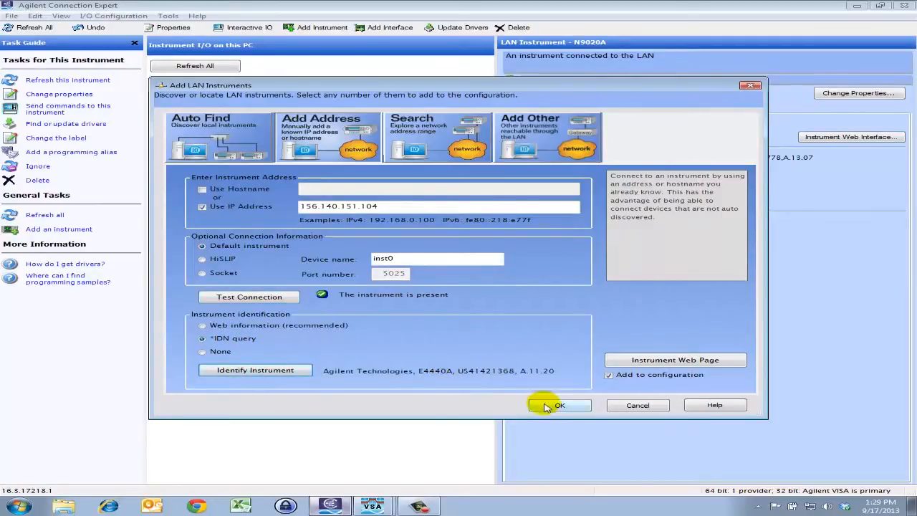
click(567, 404)
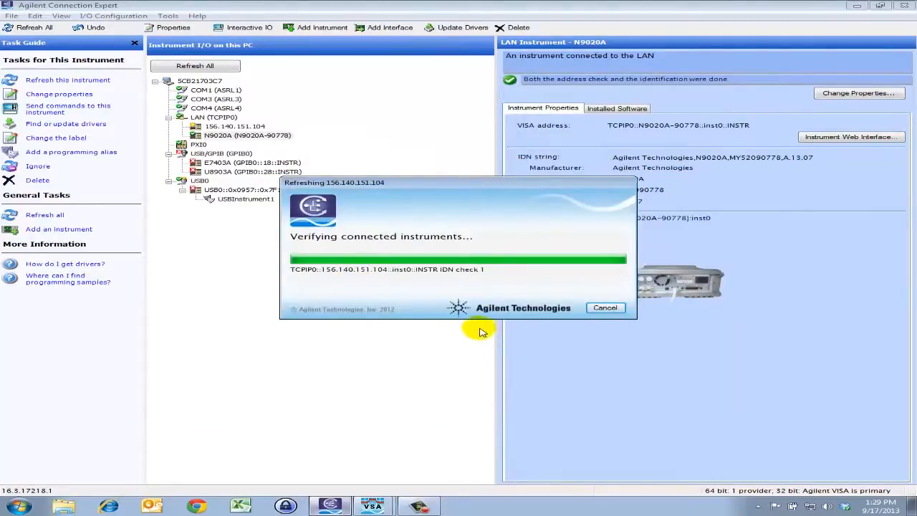
Step: View the new E4440A entry's properties under LAN, then switch back to the VSA software
click(244, 126)
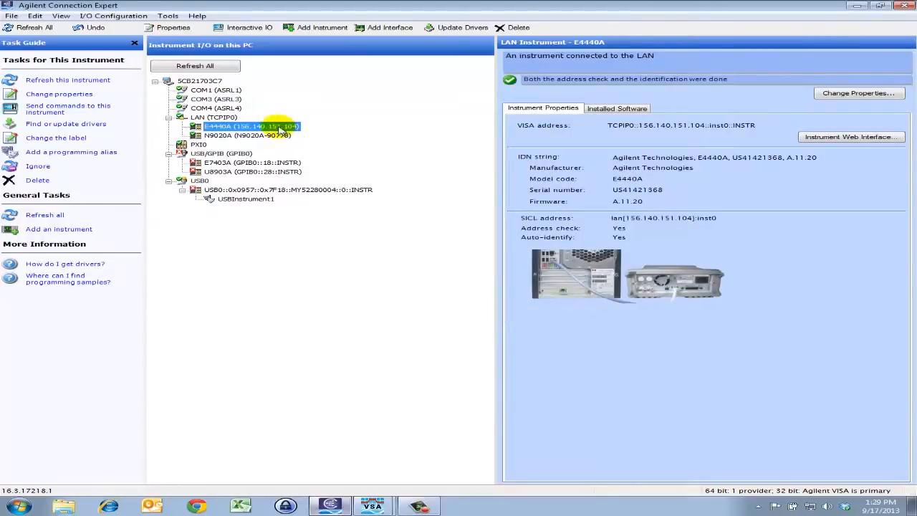
mouse_move(321, 129)
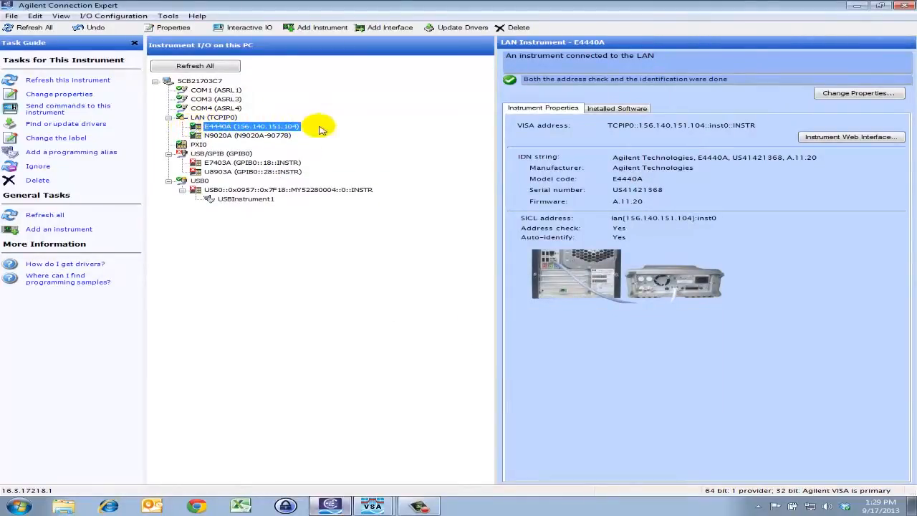
click(371, 504)
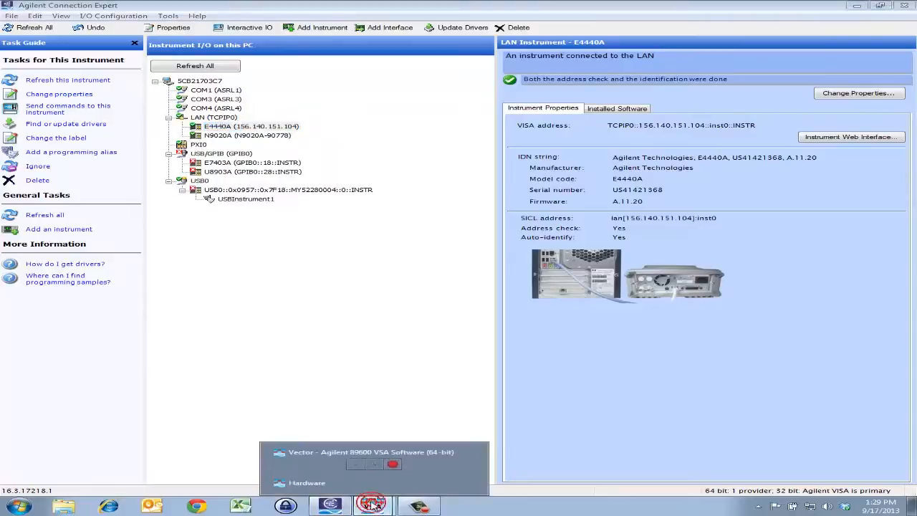
click(370, 504)
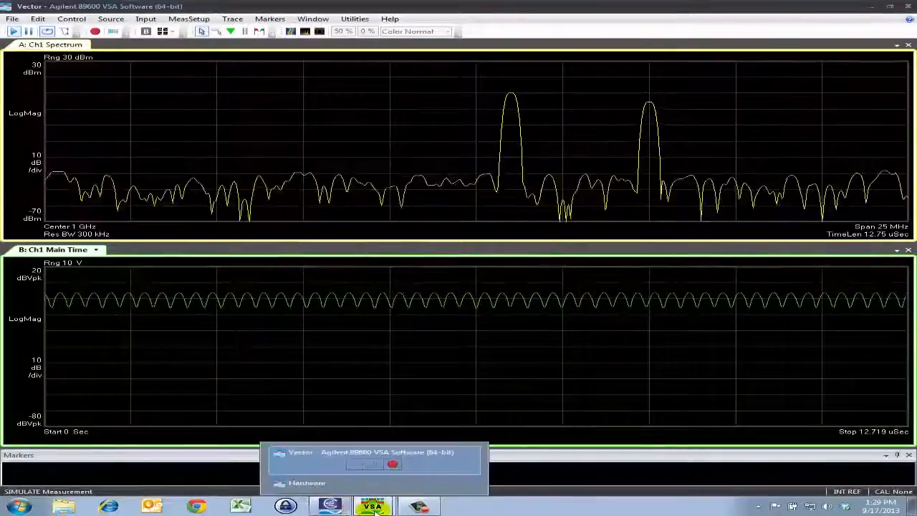
Step: Rediscover instruments so the PSA at 156.140.151.104 appears, then show the Configurations list
click(356, 18)
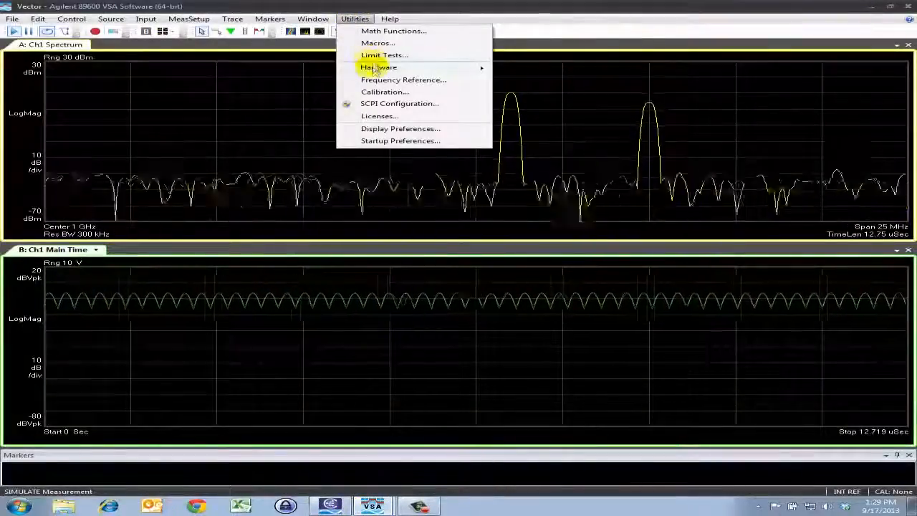
click(377, 67)
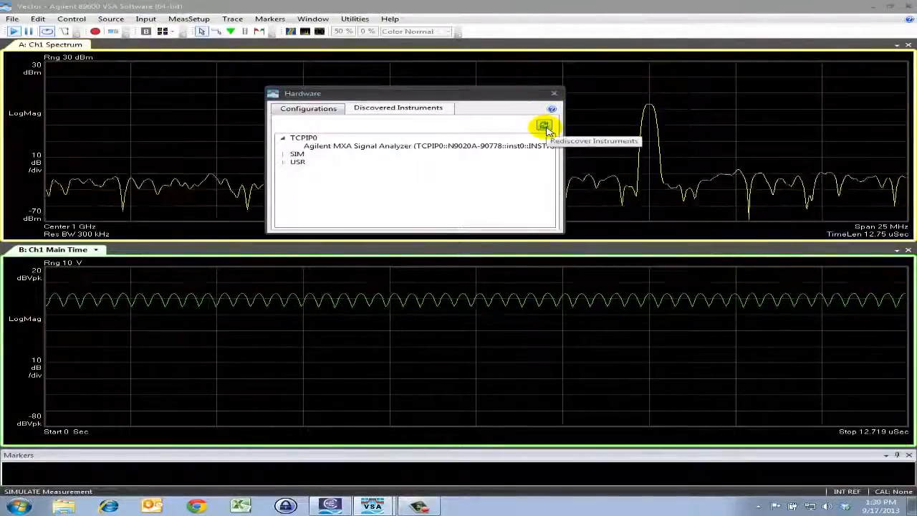
click(542, 126)
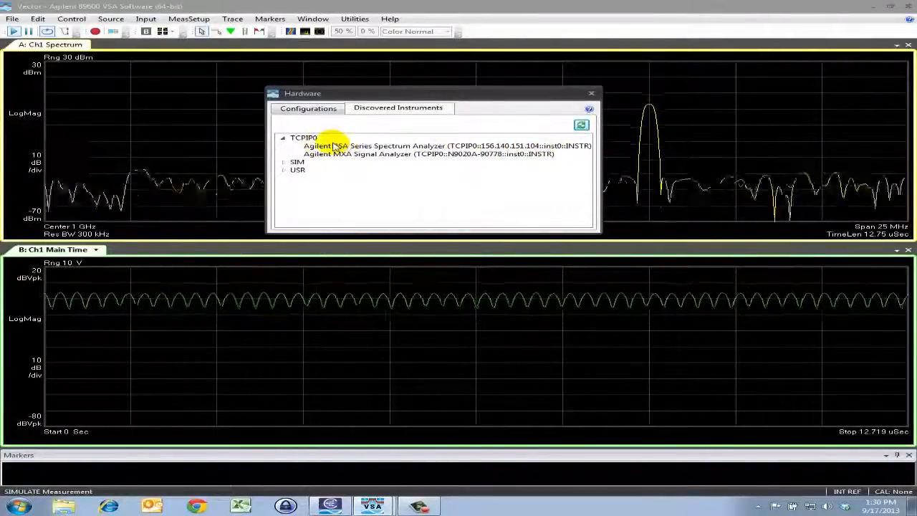
click(306, 108)
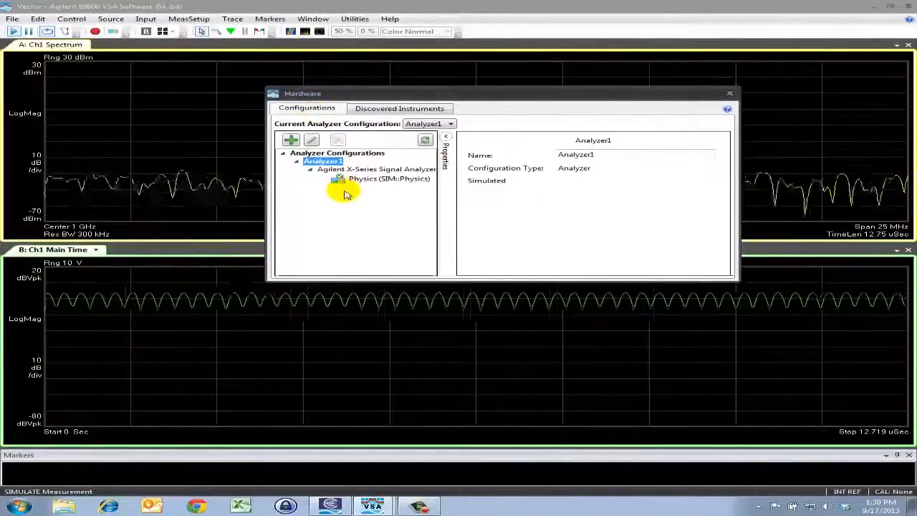
mouse_move(290, 141)
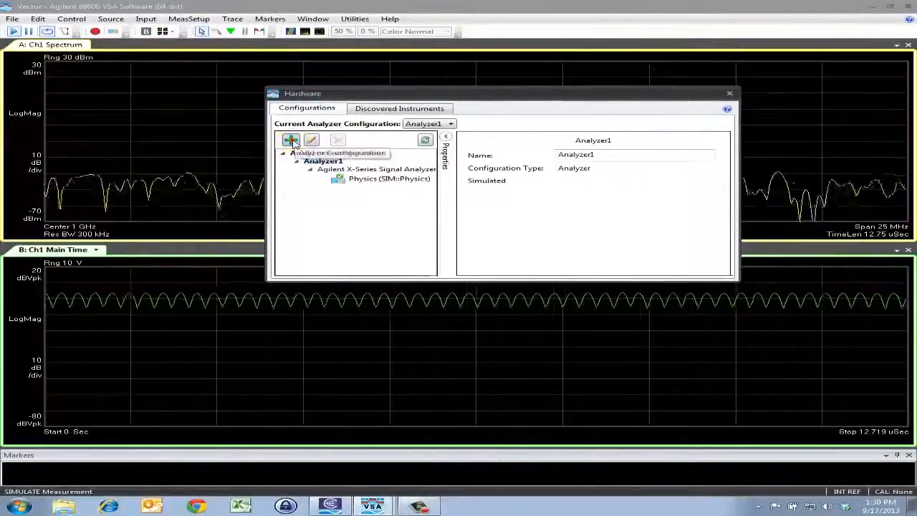
Step: Start a new hardware configuration with the Agilent X-Series Signal Analyzer added
click(290, 141)
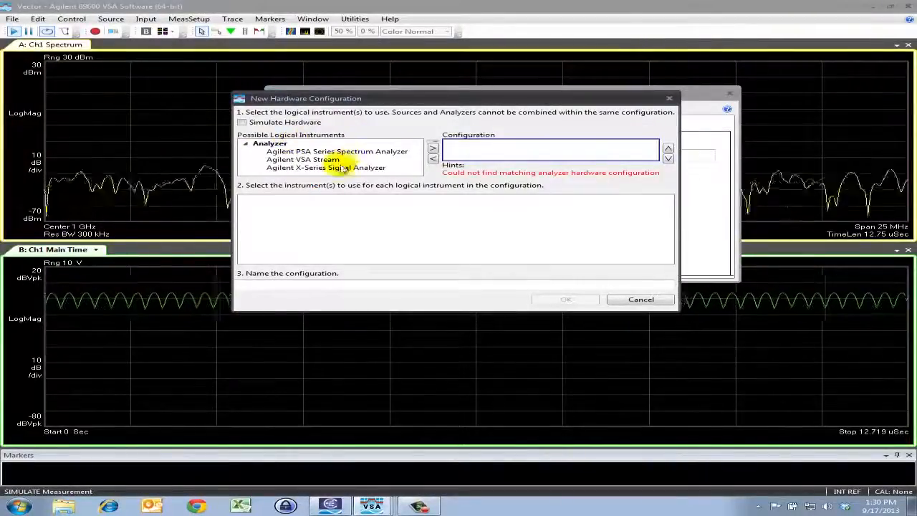
click(335, 152)
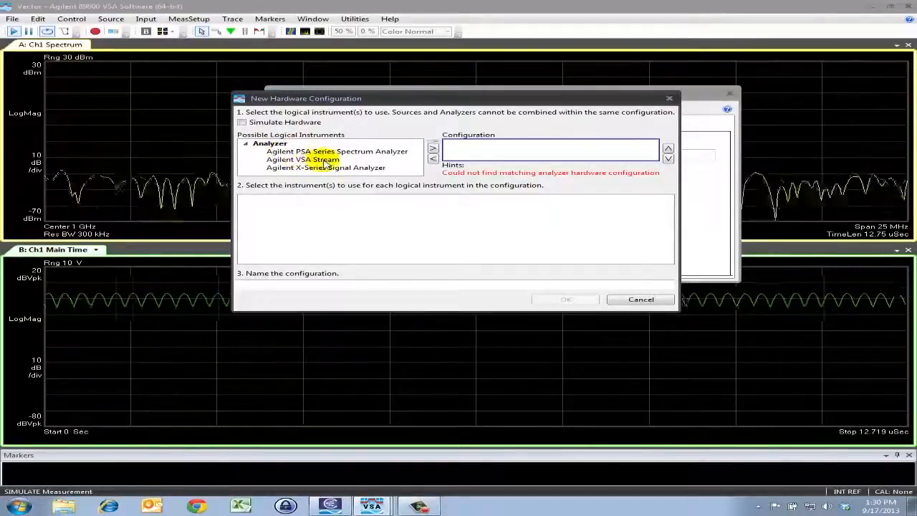
click(333, 152)
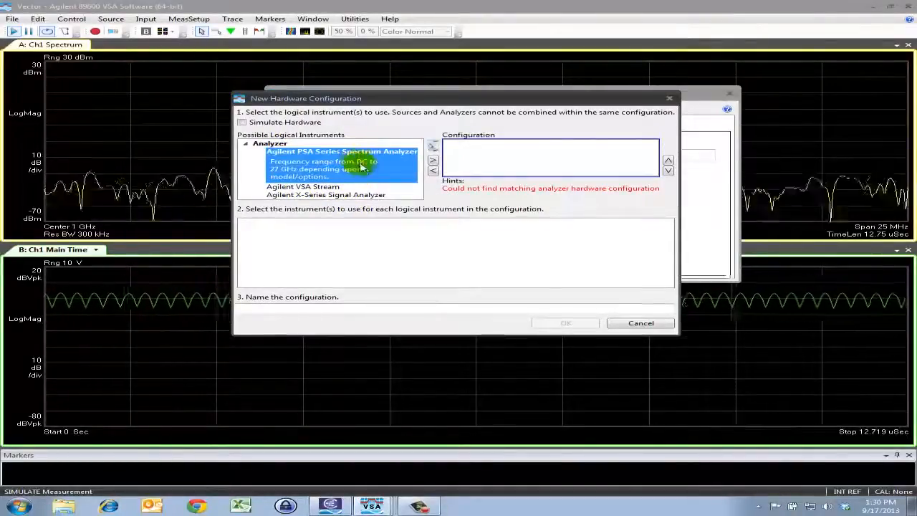
mouse_move(364, 198)
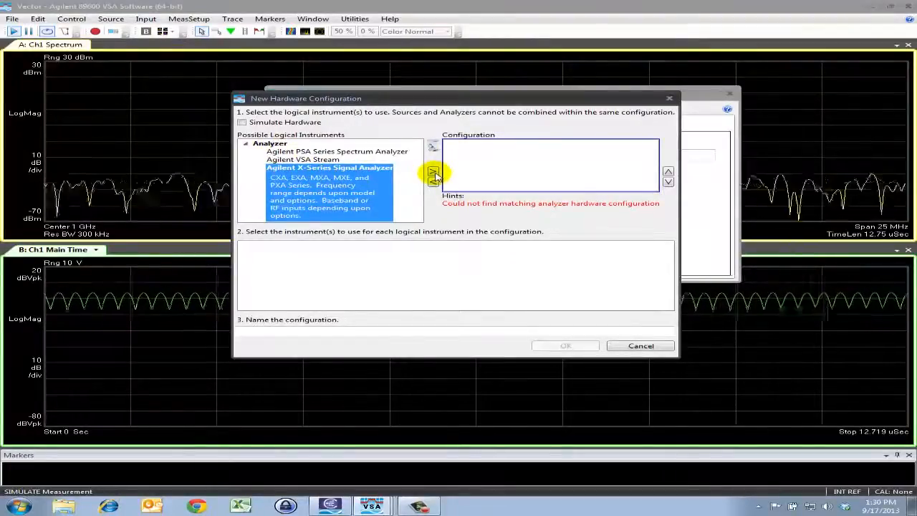
click(446, 172)
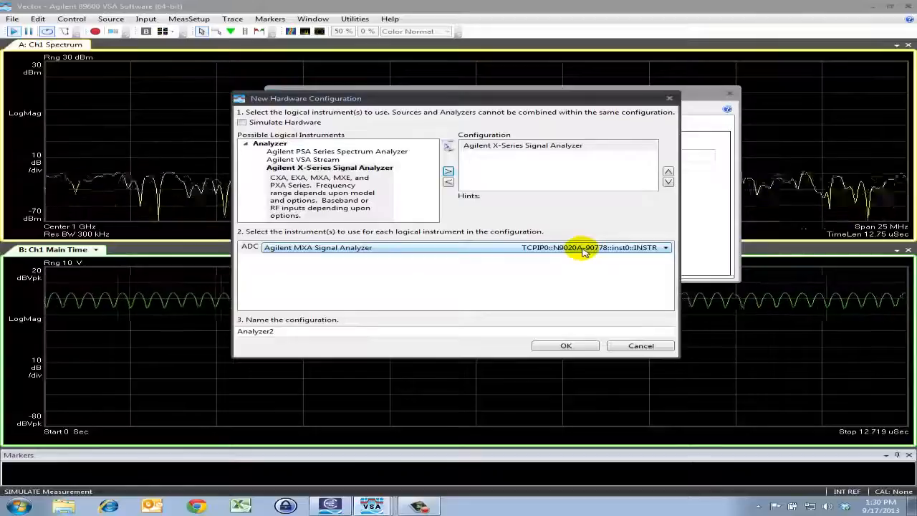
Step: Map it to the N9020A MXA instrument, name the configuration MXA and finish creating it
click(664, 246)
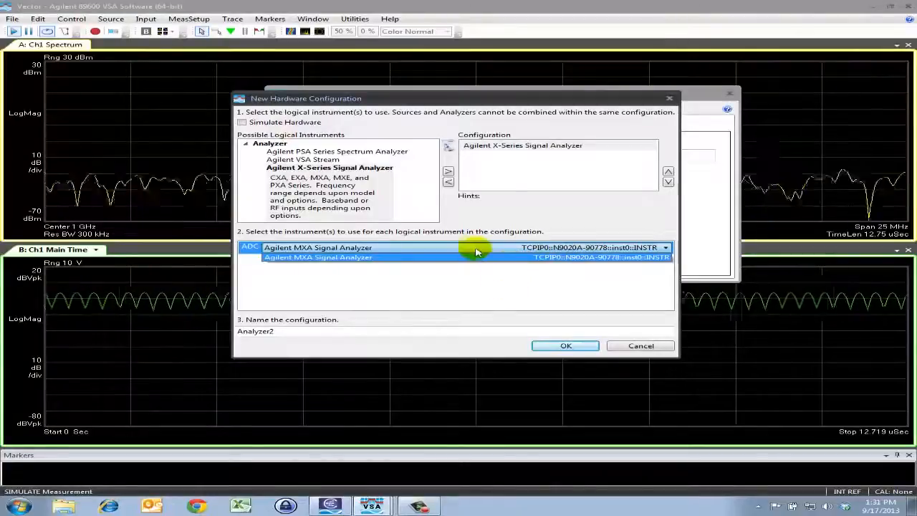
mouse_move(466, 271)
text(MXA)
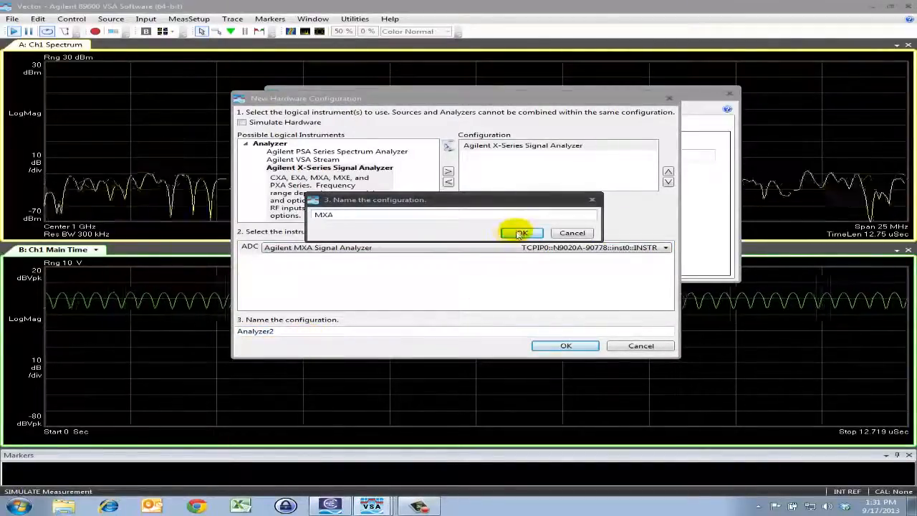
click(521, 232)
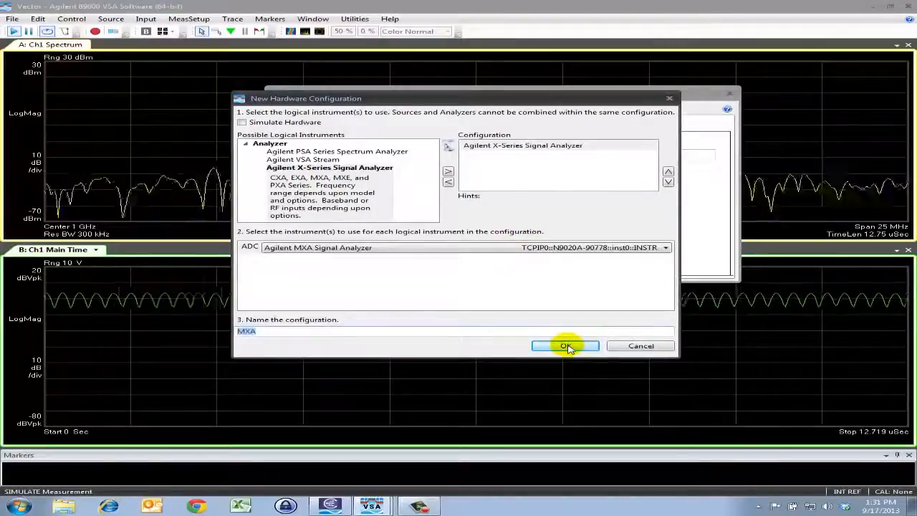
click(564, 345)
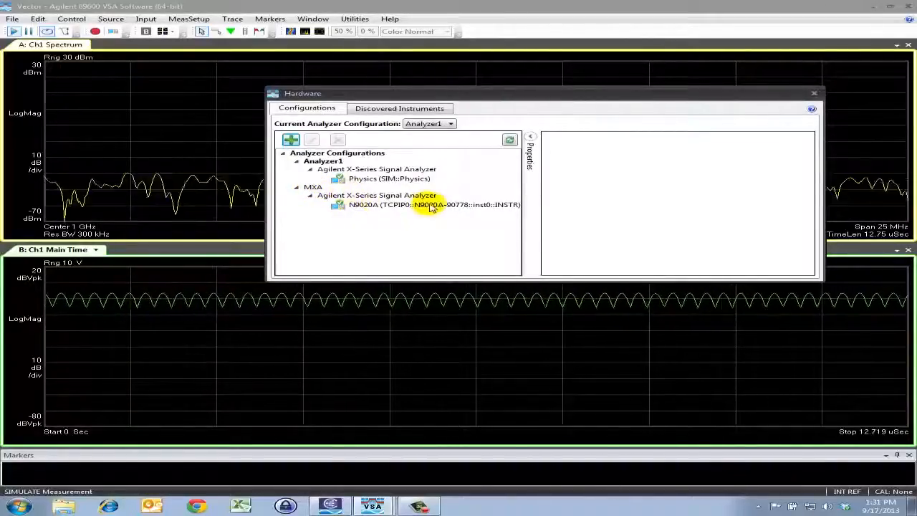
mouse_move(404, 209)
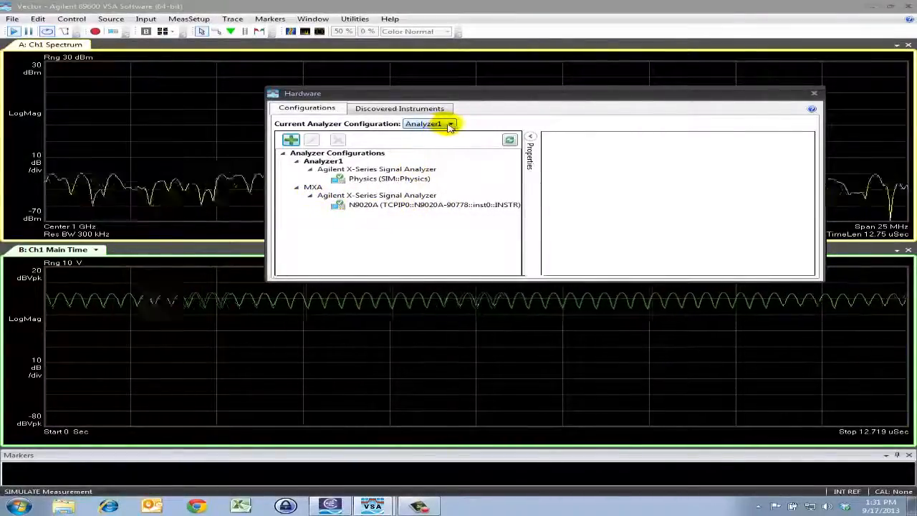
click(450, 124)
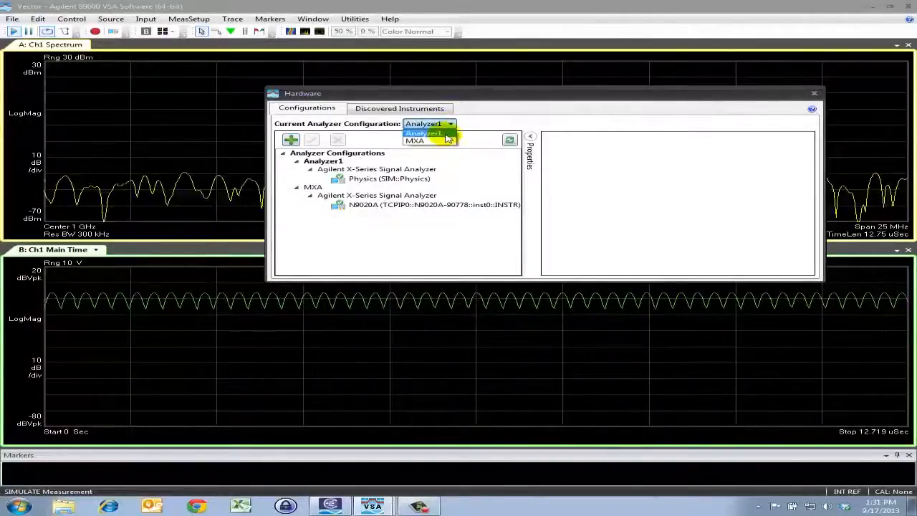
mouse_move(430, 140)
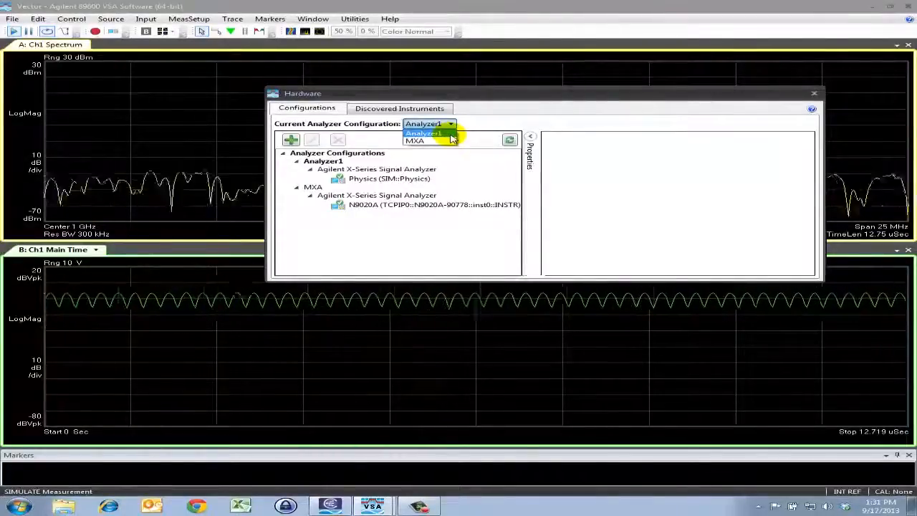
mouse_move(433, 141)
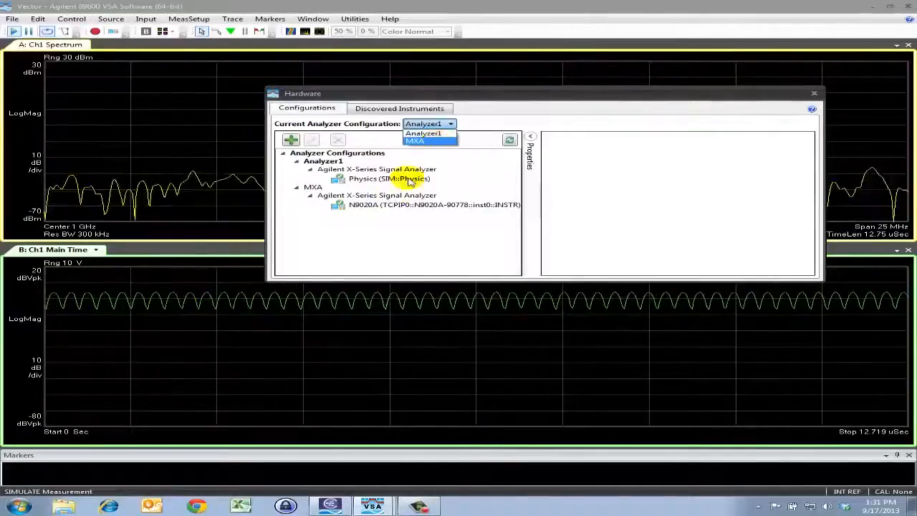
mouse_move(291, 140)
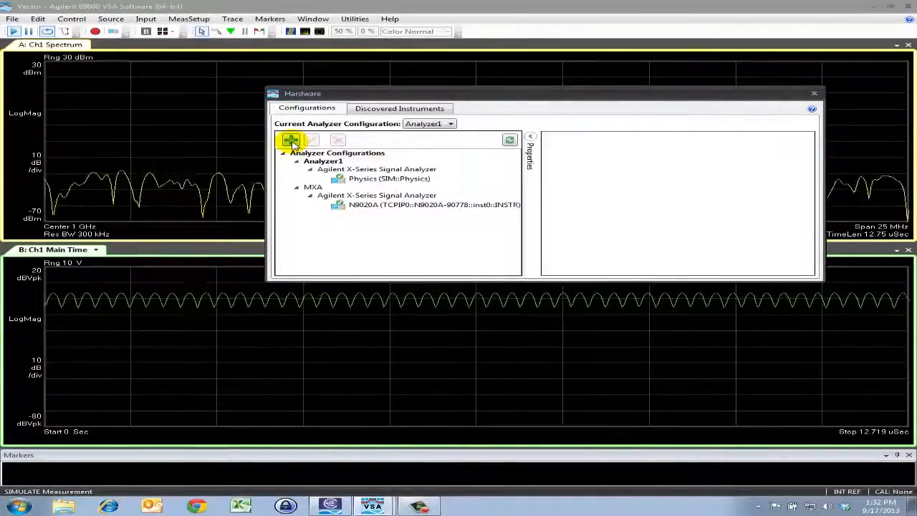
Step: Start another hardware configuration with the Agilent PSA Series Spectrum Analyzer added
click(289, 140)
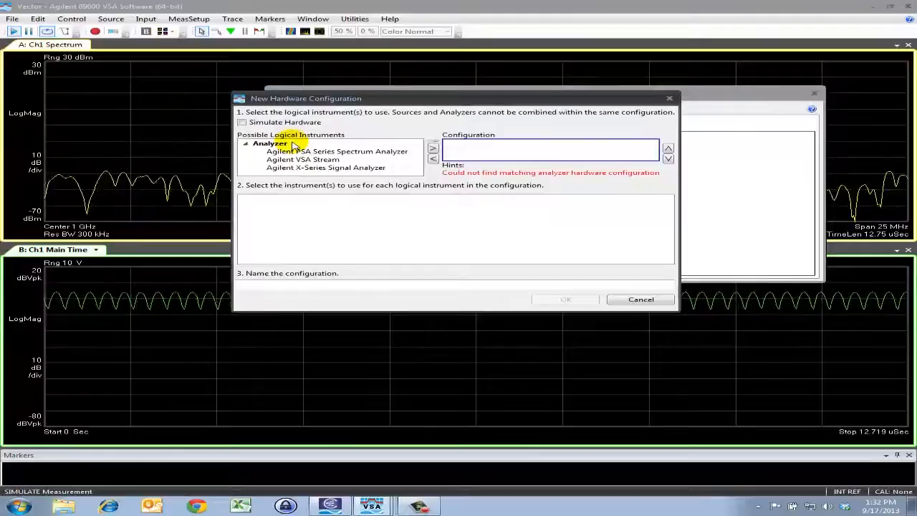
mouse_move(378, 155)
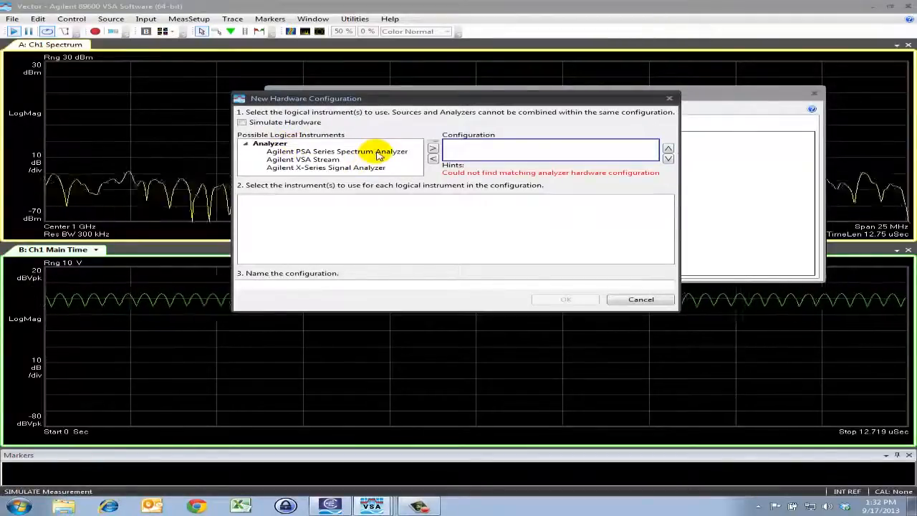
click(332, 152)
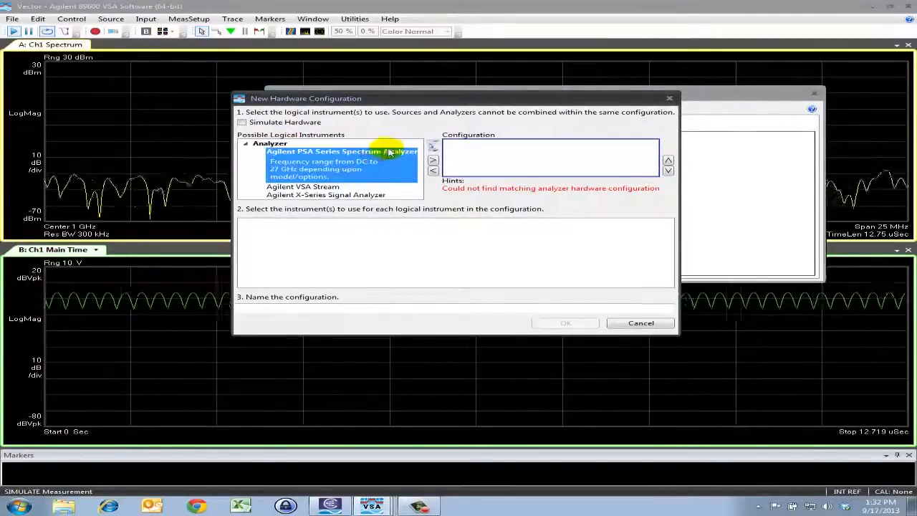
click(449, 161)
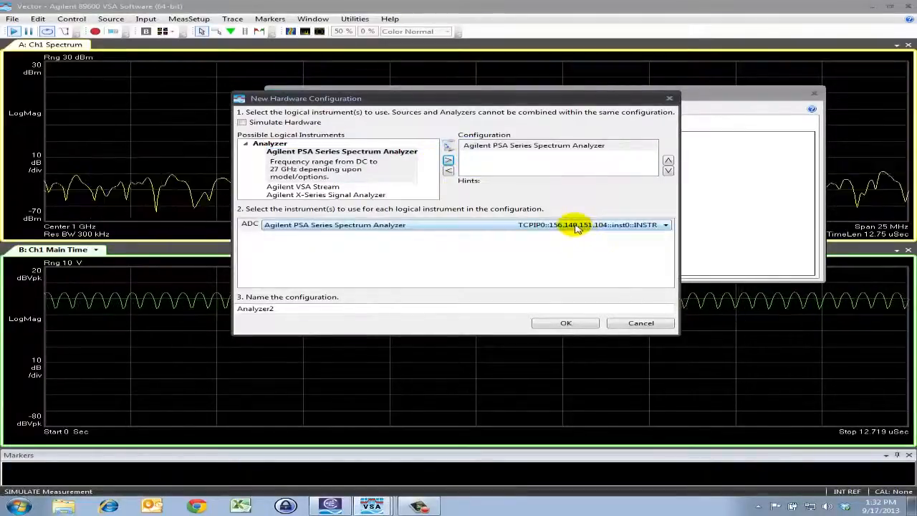
Step: Map it to the E4440A at 156.140.151.104, name the configuration PSA and finish creating it
click(665, 224)
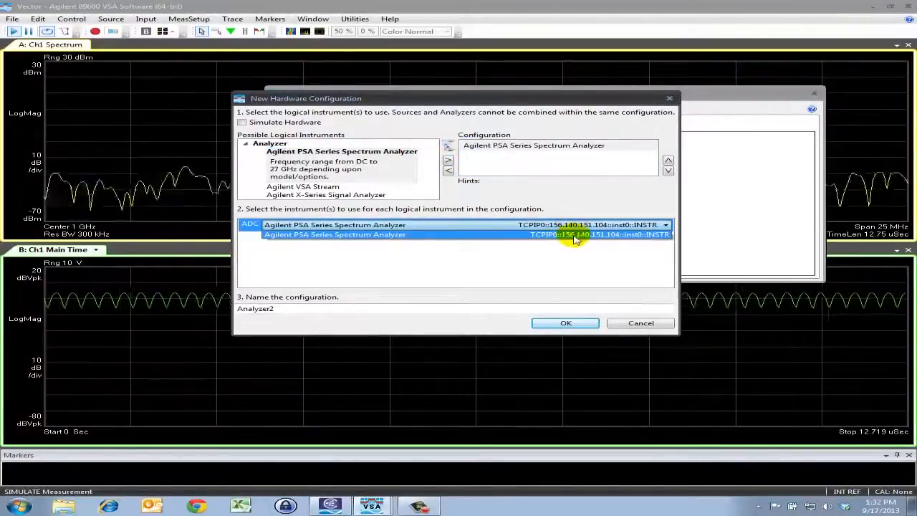
mouse_move(464, 235)
text(PSA)
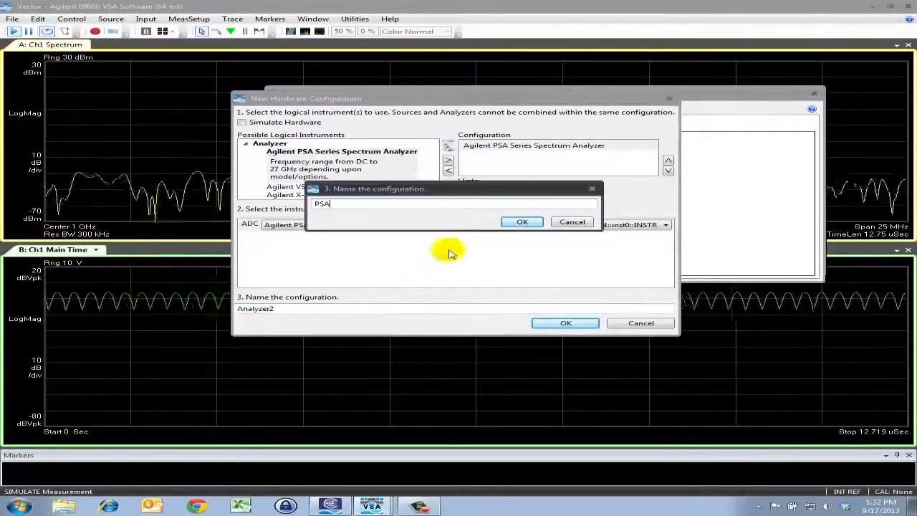
click(522, 220)
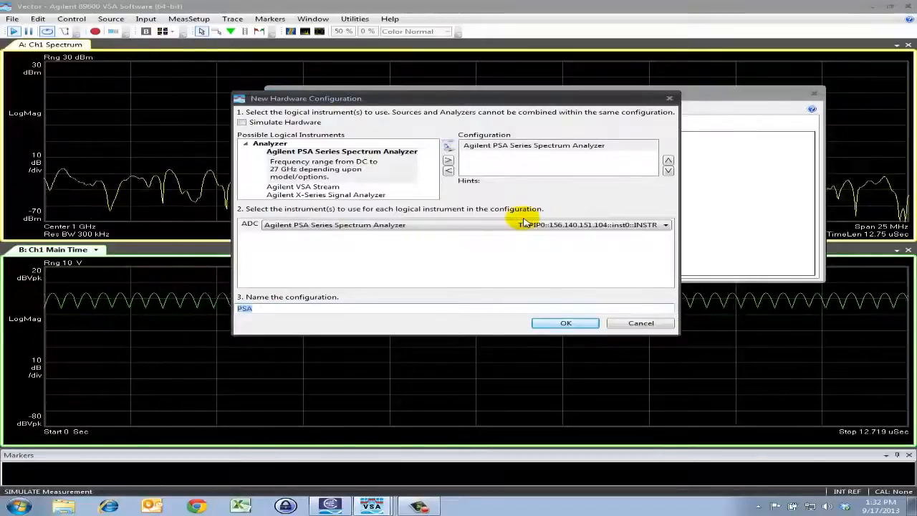
click(564, 323)
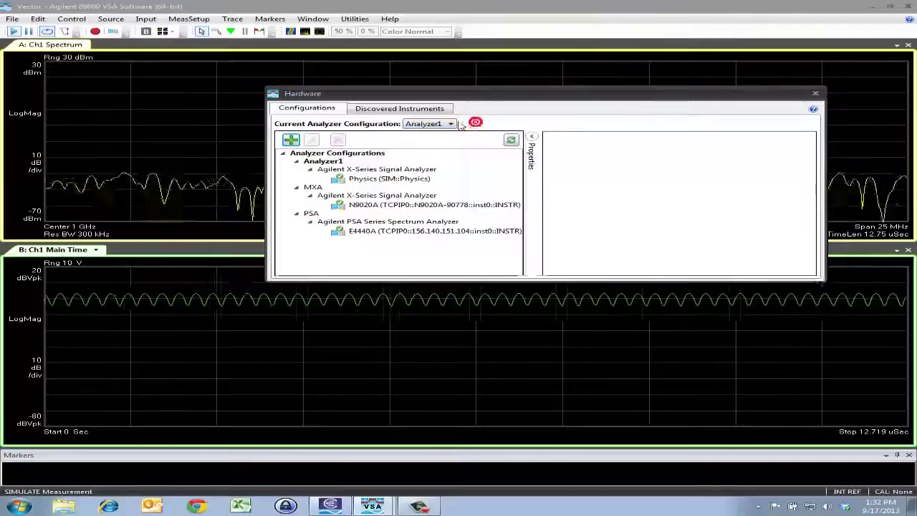
Step: Select MXA as the Current Analyzer Configuration so a live measurement runs
click(449, 123)
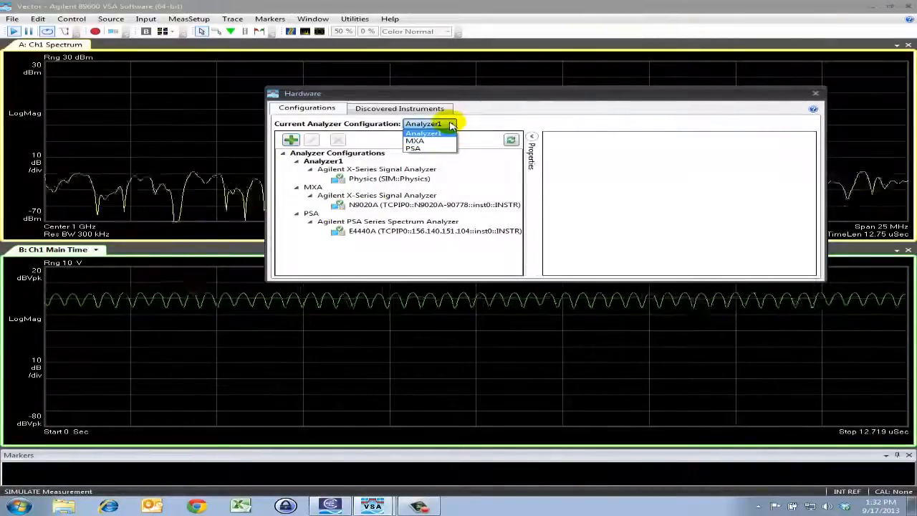
mouse_move(430, 140)
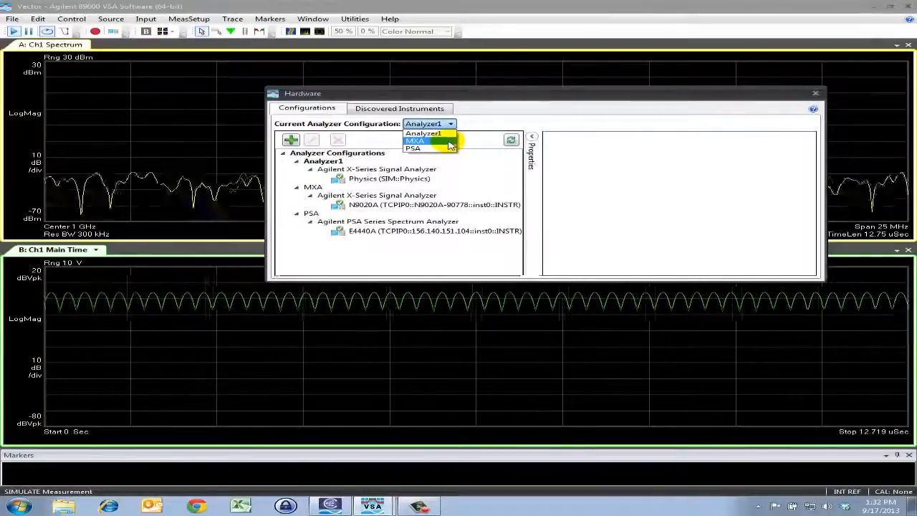
click(427, 141)
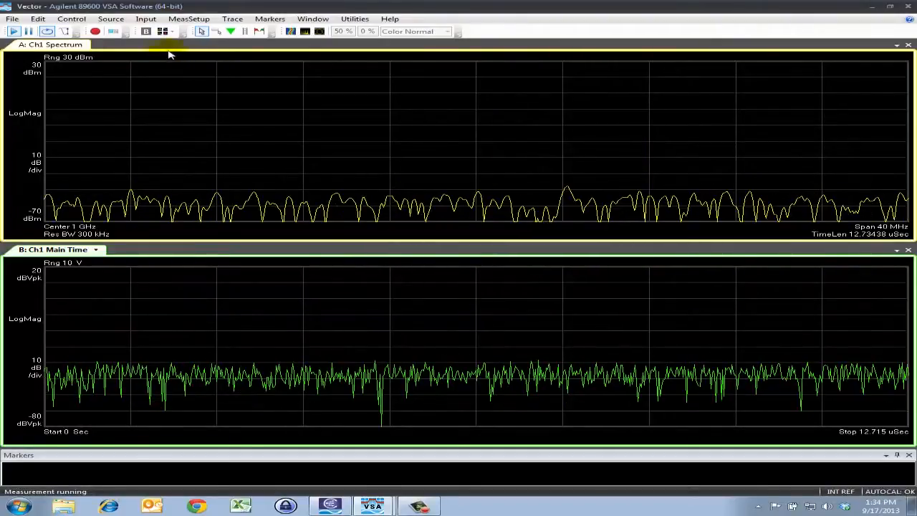
click(143, 17)
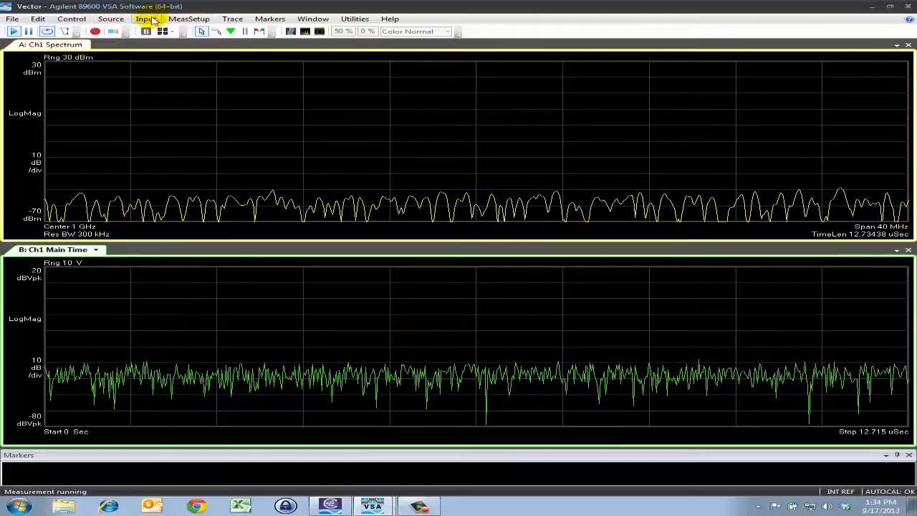
click(141, 19)
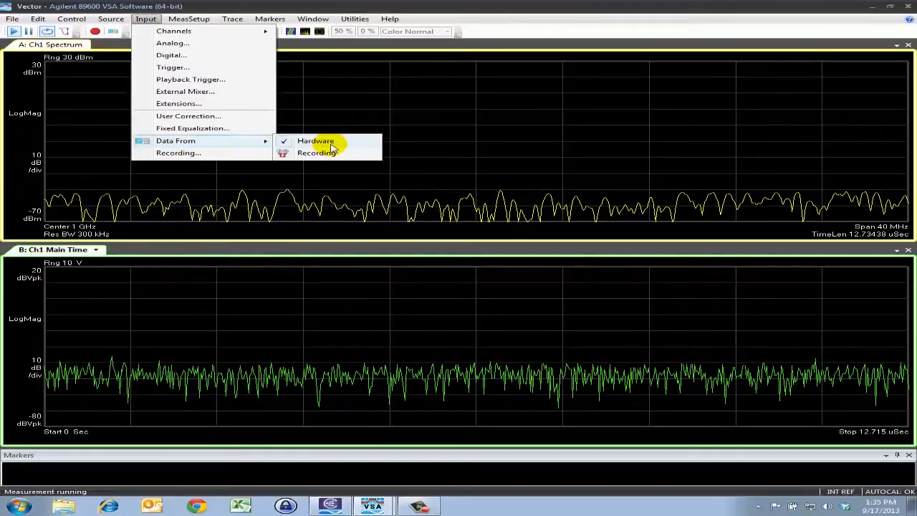
mouse_move(333, 151)
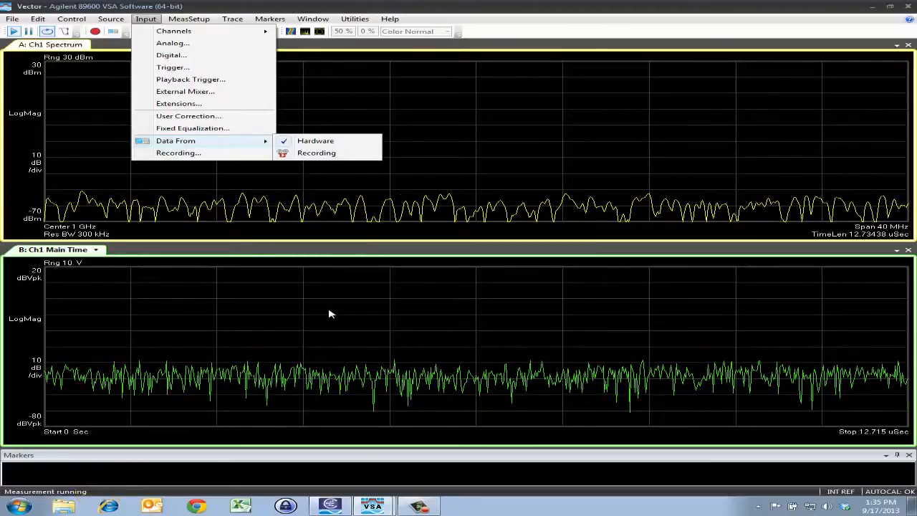
click(315, 140)
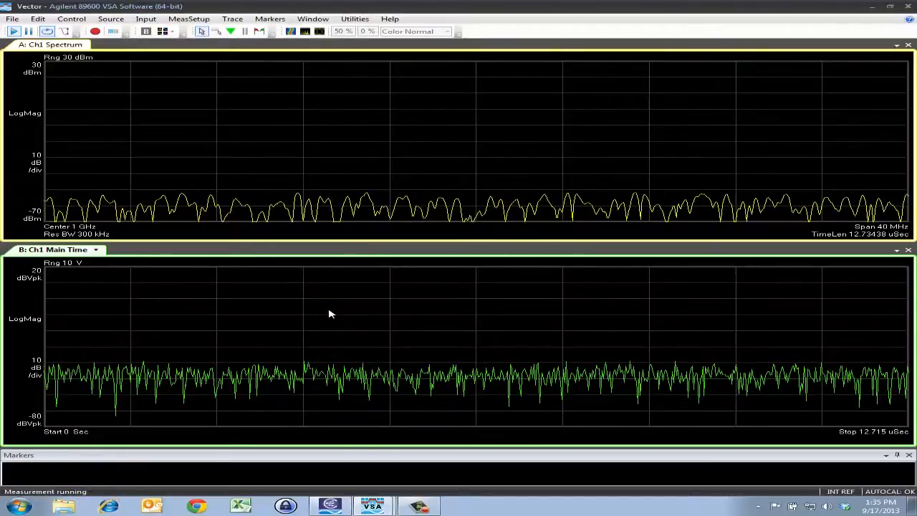